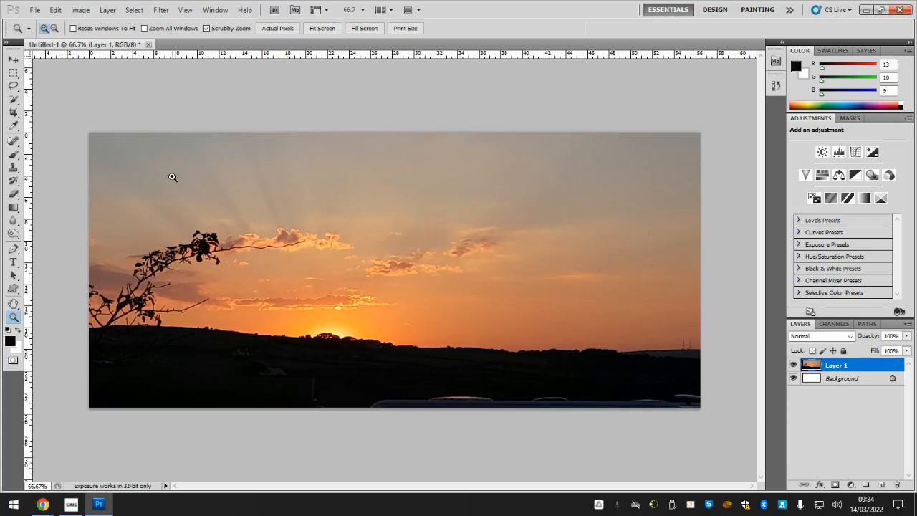
{"action": "mouse_move", "coordinate": [97, 144]}
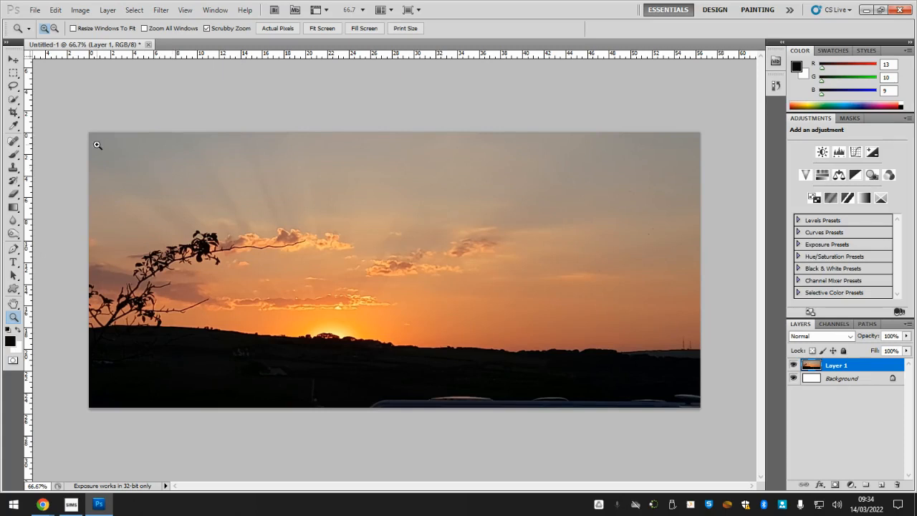
{"action": "mouse_move", "coordinate": [103, 163]}
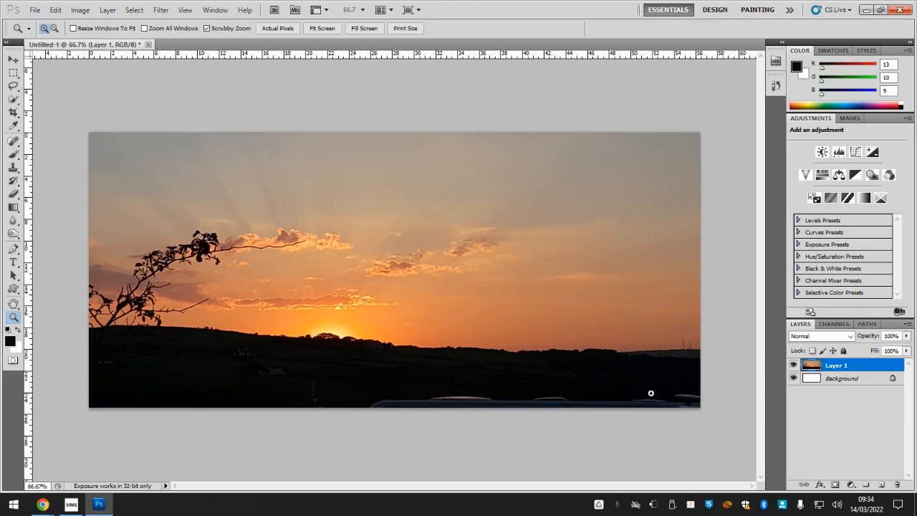
{"action": "mouse_move", "coordinate": [187, 311]}
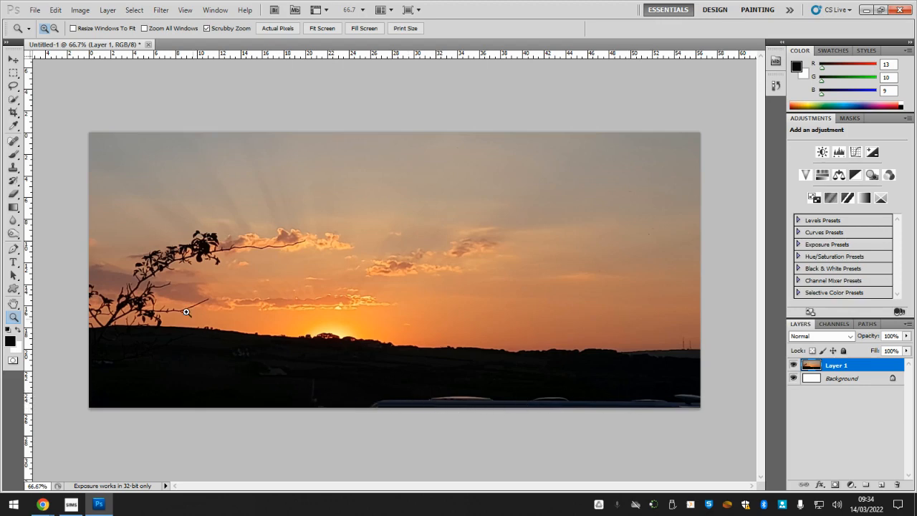
{"action": "mouse_move", "coordinate": [59, 139]}
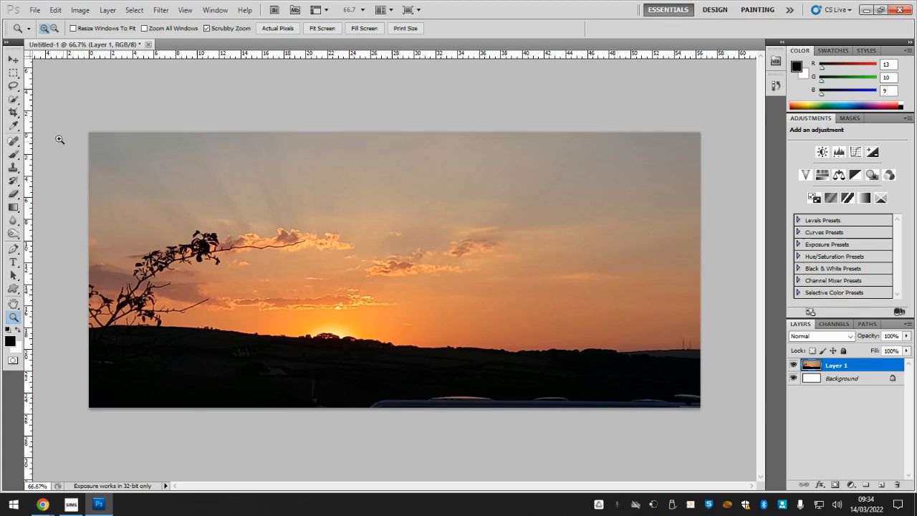
Step: Crop the sunset photo to a box that leaves out the bottom strip of car roofs
{"action": "left_click", "coordinate": [13, 113]}
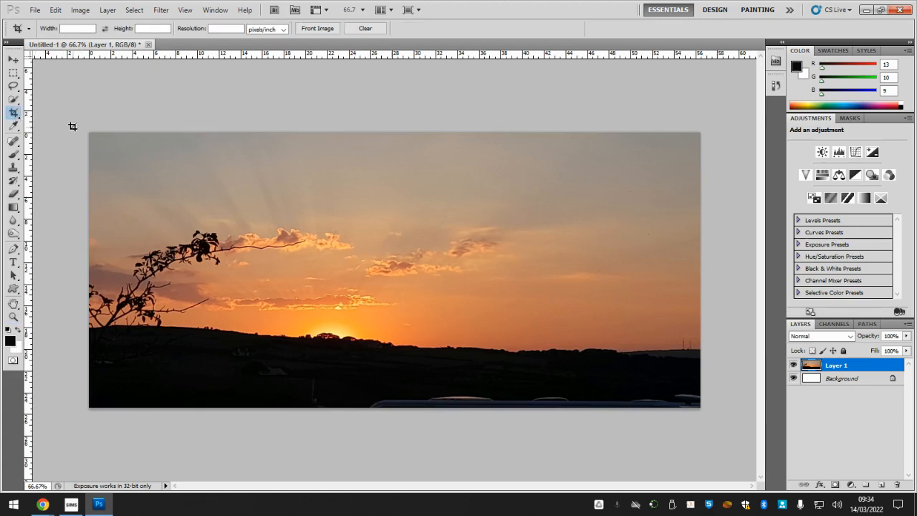
{"action": "left_click_drag", "start_coordinate": [89, 133], "coordinate": [700, 382]}
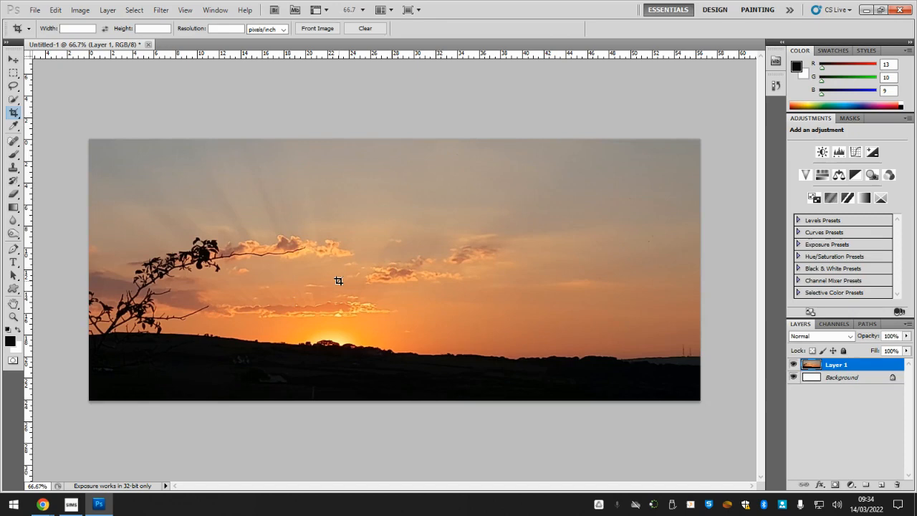
{"action": "mouse_move", "coordinate": [730, 386]}
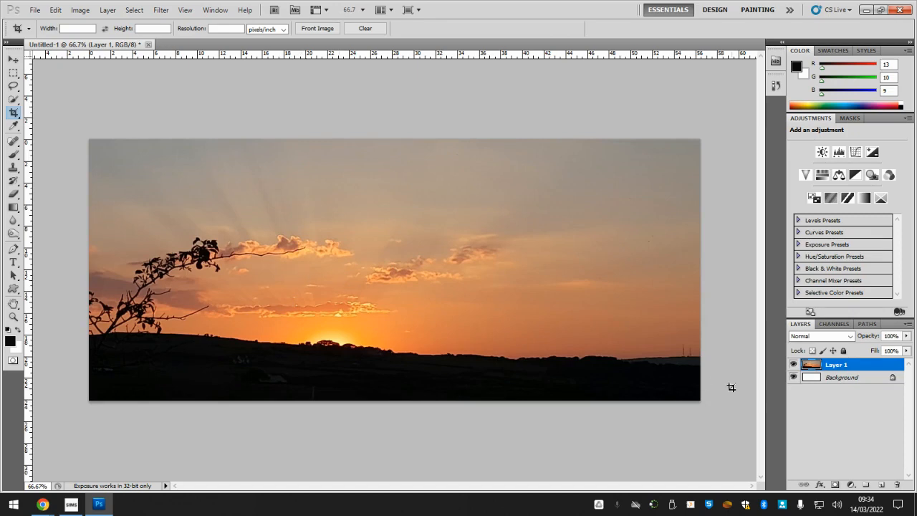
{"action": "mouse_move", "coordinate": [124, 174]}
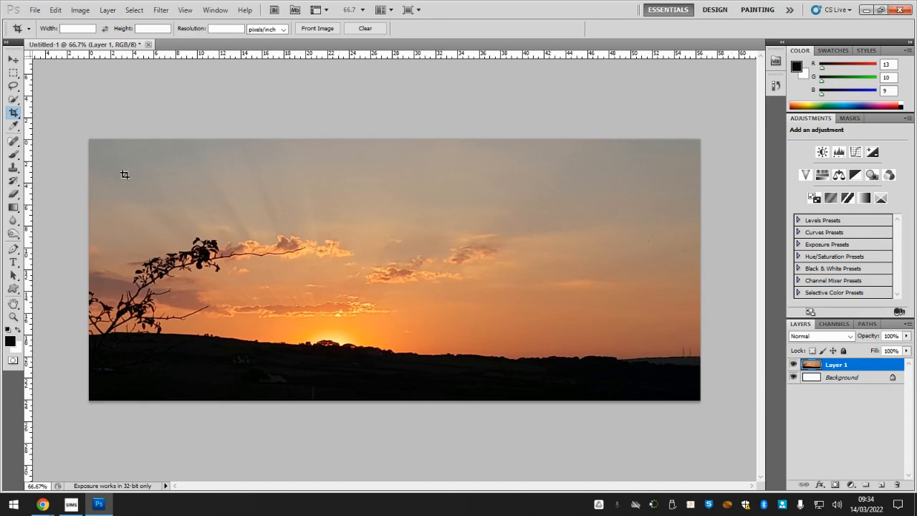
Step: Crop away the right-hand part of the photo, nudging the crop's right edge inward
{"action": "left_click_drag", "start_coordinate": [124, 174], "coordinate": [642, 414]}
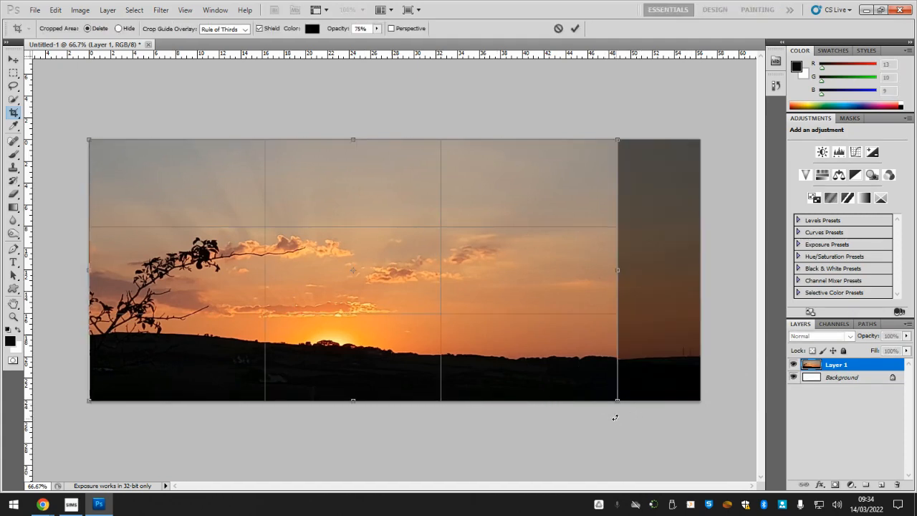
{"action": "mouse_move", "coordinate": [251, 252]}
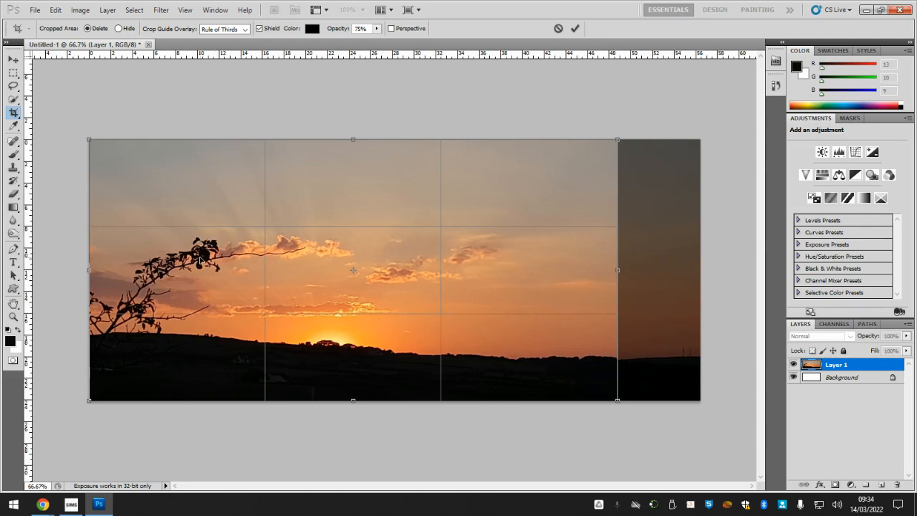
{"action": "mouse_move", "coordinate": [329, 344]}
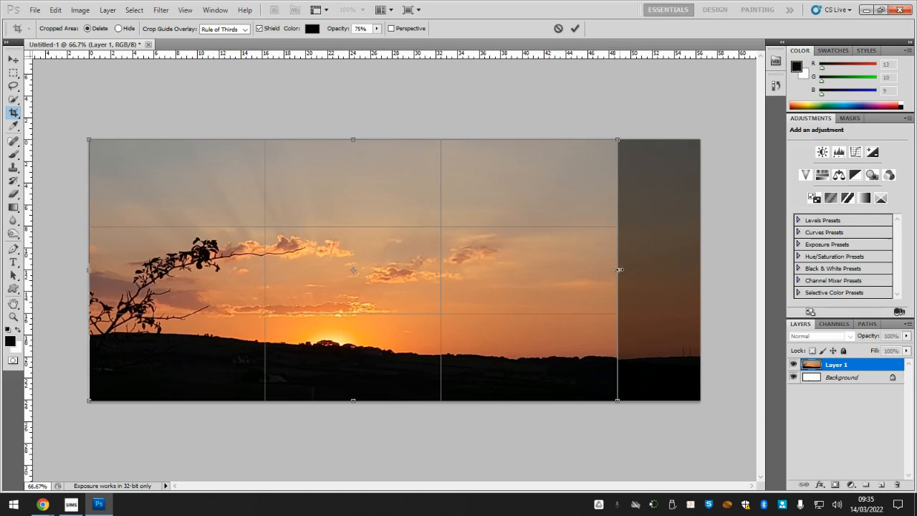
{"action": "left_click_drag", "start_coordinate": [618, 270], "coordinate": [588, 270]}
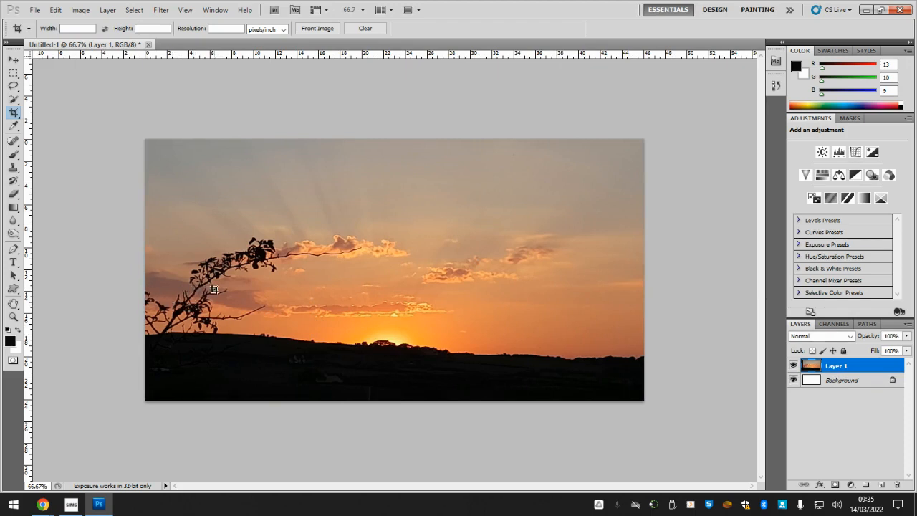
{"action": "mouse_move", "coordinate": [387, 247]}
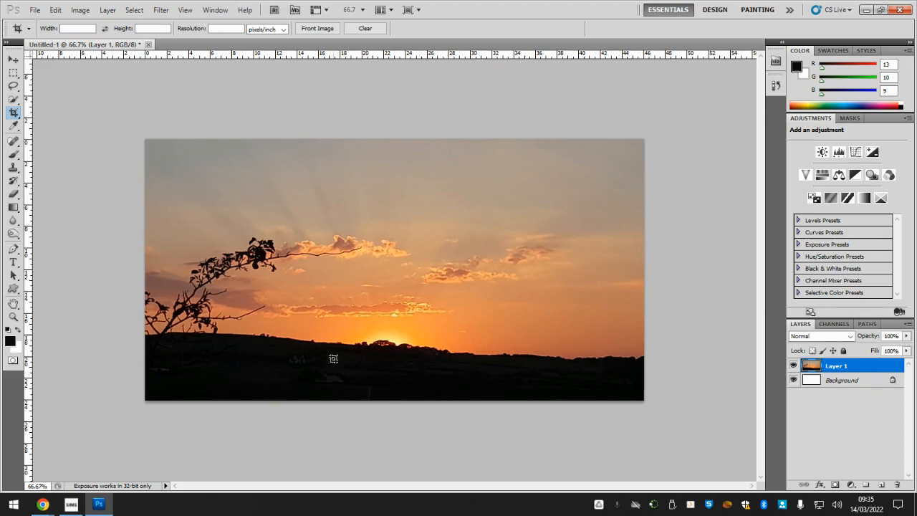
{"action": "mouse_move", "coordinate": [363, 229]}
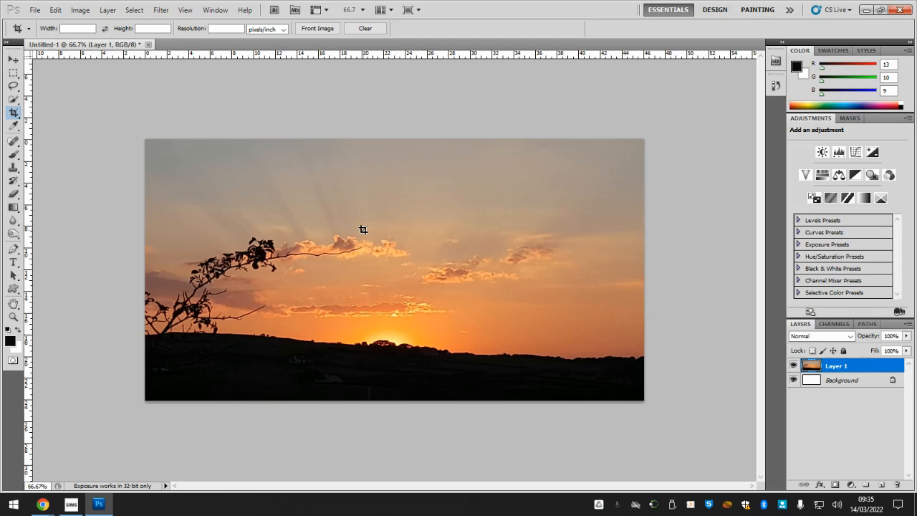
{"action": "mouse_move", "coordinate": [37, 281]}
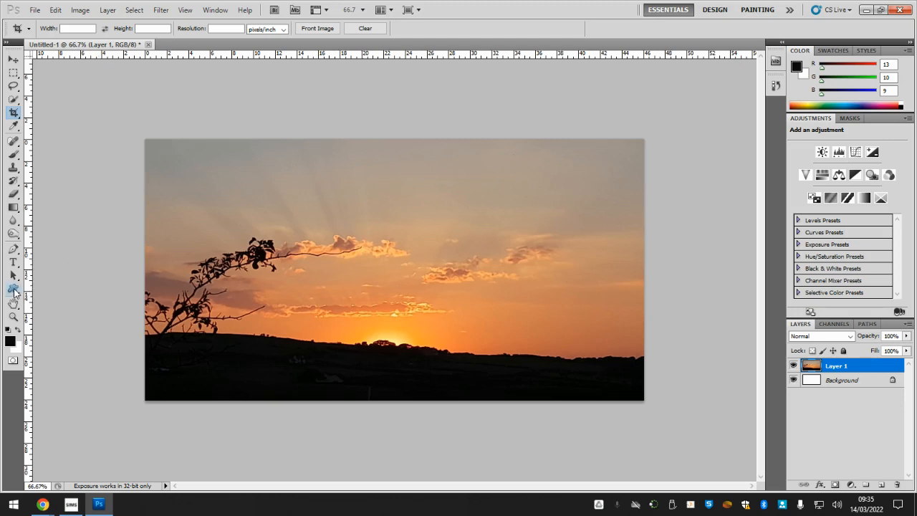
{"action": "mouse_move", "coordinate": [13, 290]}
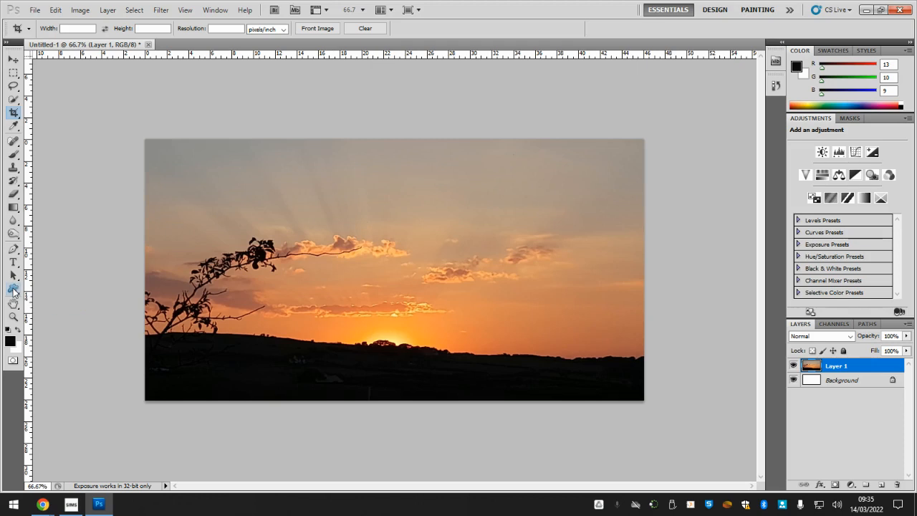
Step: With the Custom Shape tool, load an additional ornament shape set into the shape picker
{"action": "left_click", "coordinate": [13, 288]}
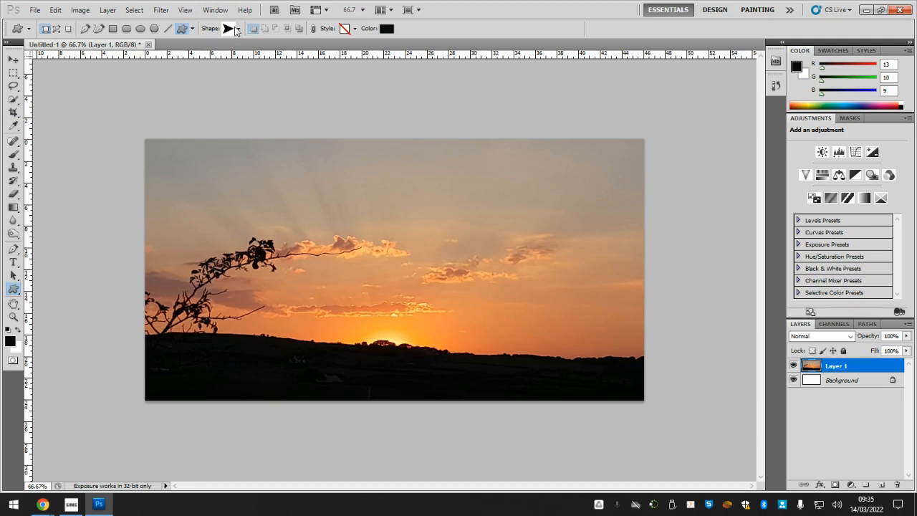
{"action": "left_click", "coordinate": [228, 29]}
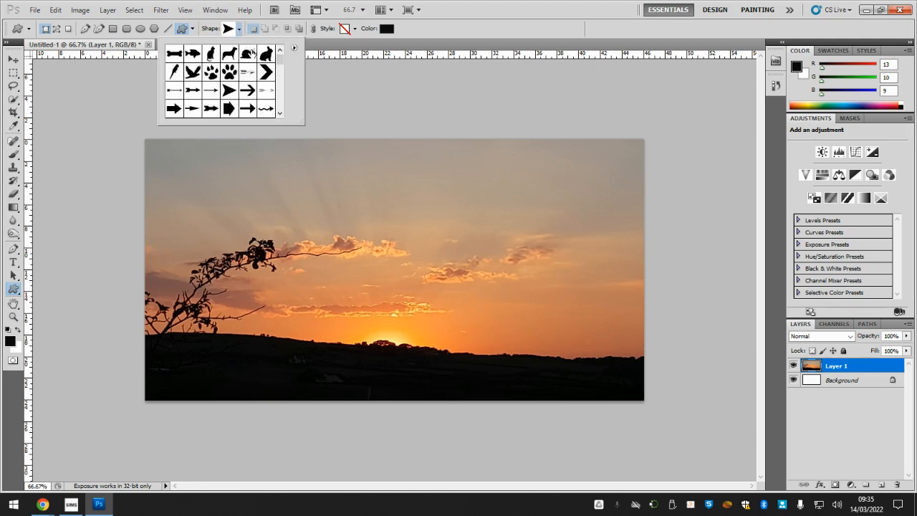
{"action": "left_click", "coordinate": [294, 50]}
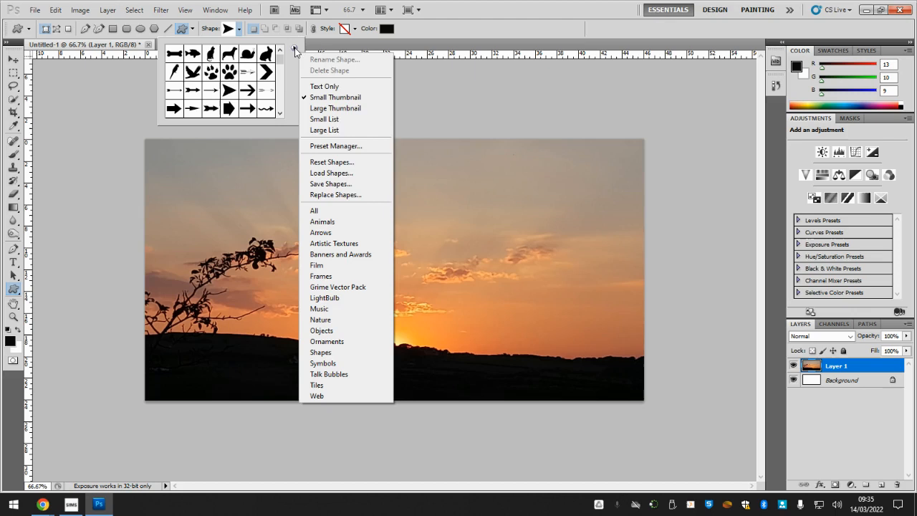
{"action": "left_click", "coordinate": [313, 210]}
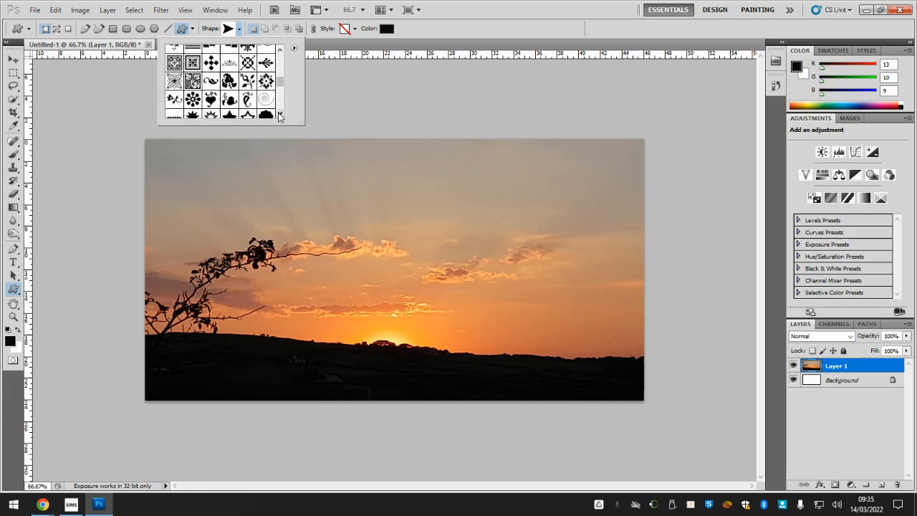
Step: Choose the flower ornament shape from the shape picker
{"action": "left_click", "coordinate": [265, 80]}
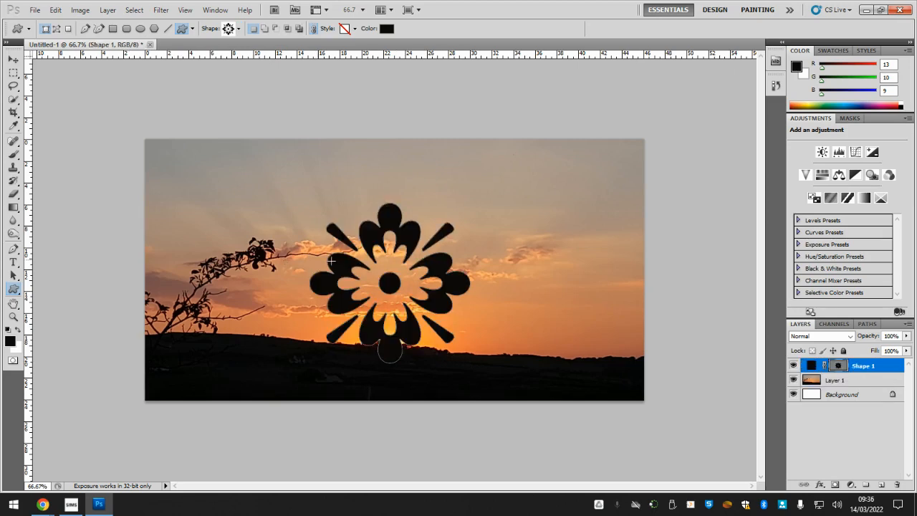
{"action": "mouse_move", "coordinate": [365, 232]}
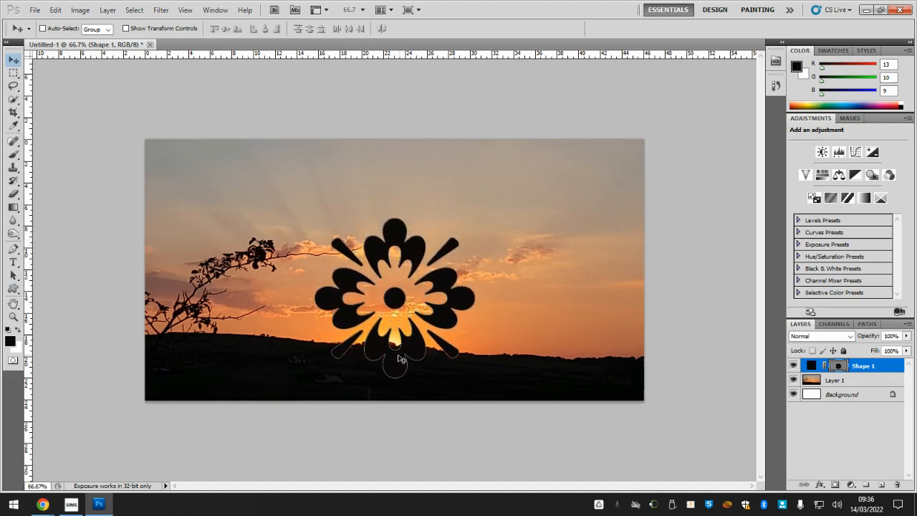
{"action": "mouse_move", "coordinate": [412, 358]}
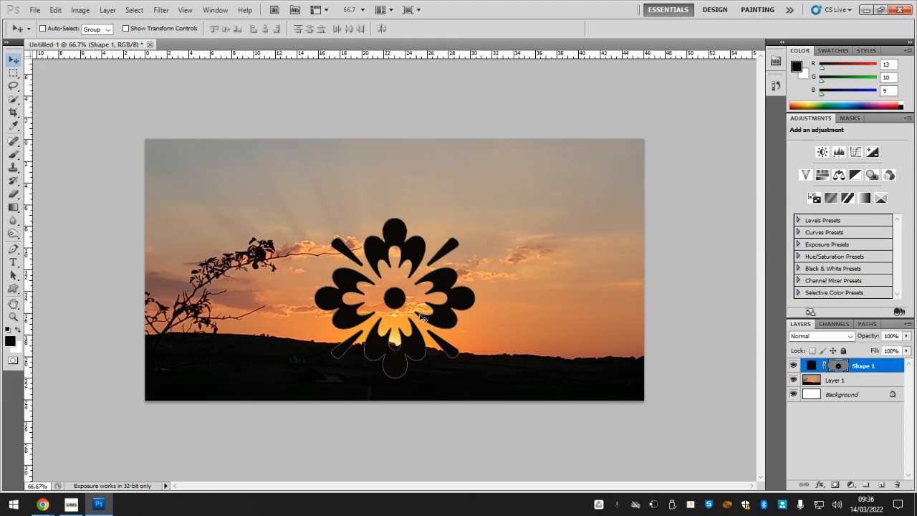
{"action": "mouse_move", "coordinate": [448, 308]}
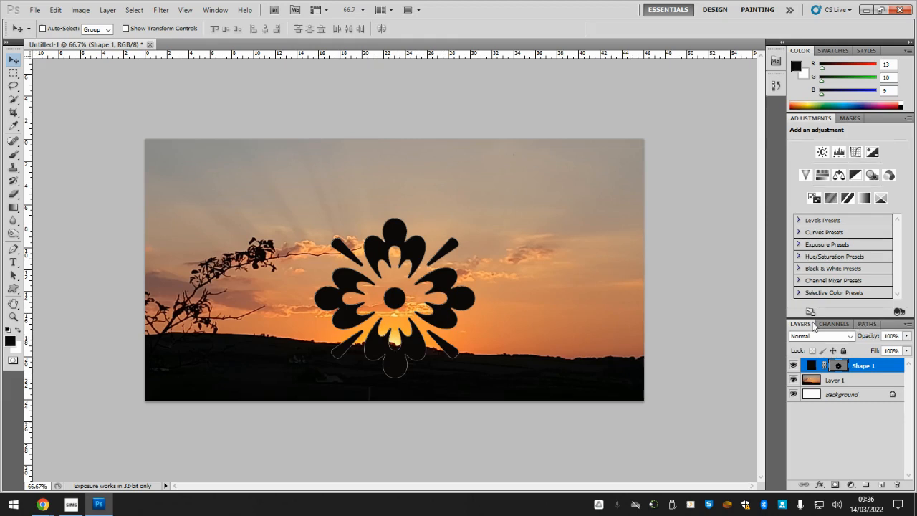
Step: Make a selection from the Shape 1 Vector Mask path in the Paths panel
{"action": "left_click", "coordinate": [867, 323]}
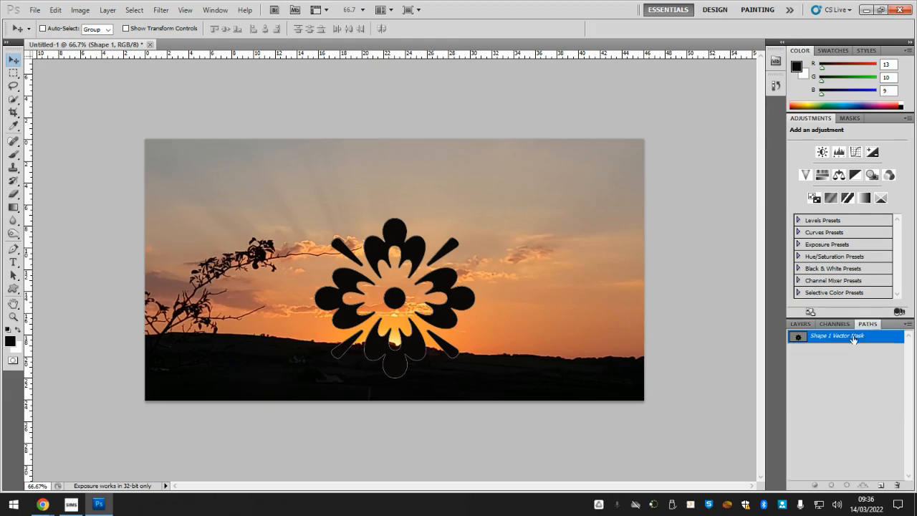
{"action": "right_click", "coordinate": [837, 336]}
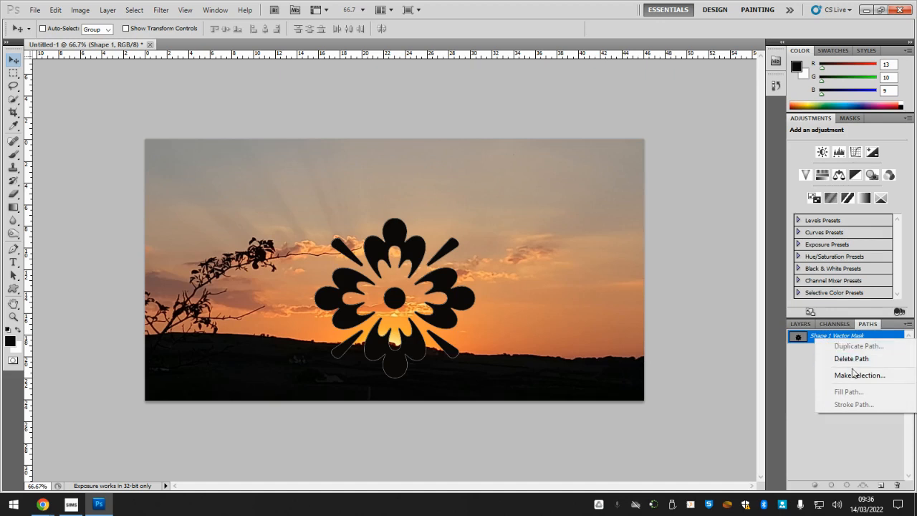
{"action": "left_click", "coordinate": [860, 374]}
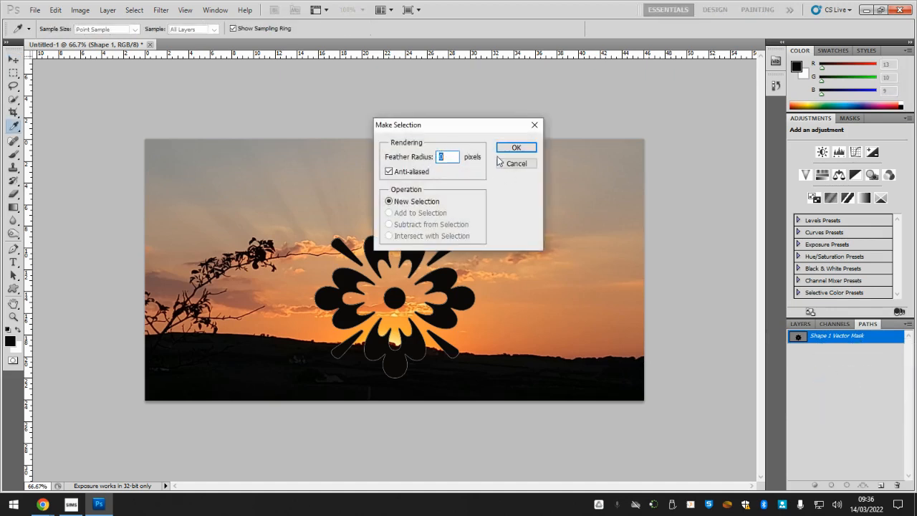
{"action": "left_click", "coordinate": [516, 147]}
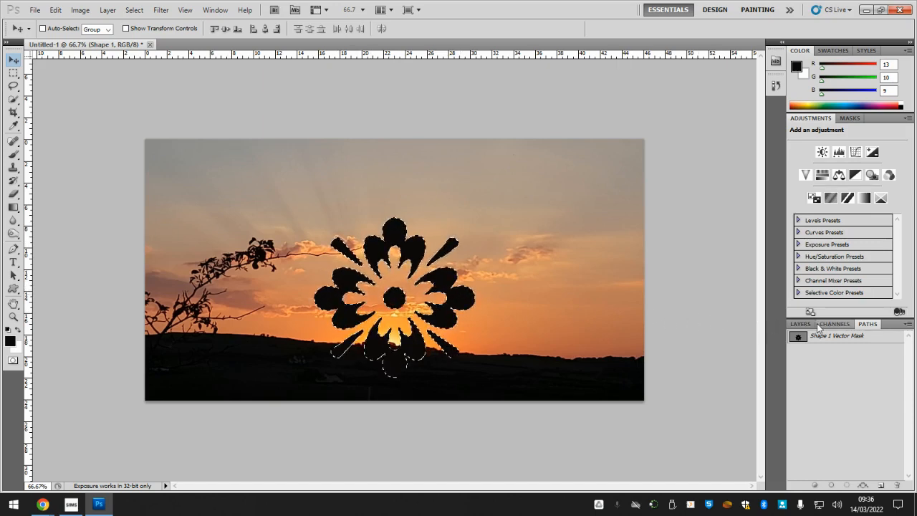
{"action": "left_click", "coordinate": [800, 323]}
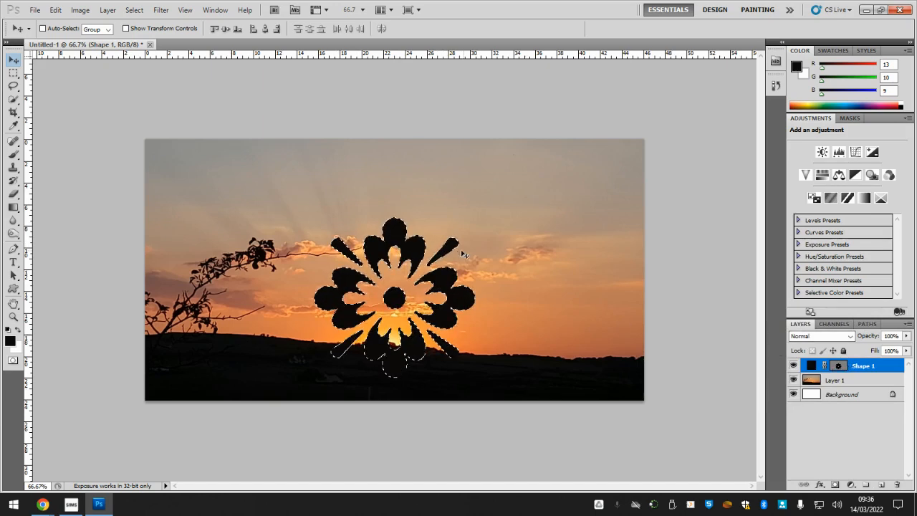
Step: Delete the black Shape 1 flower layer, keeping its outline selection active
{"action": "double_click", "coordinate": [863, 366]}
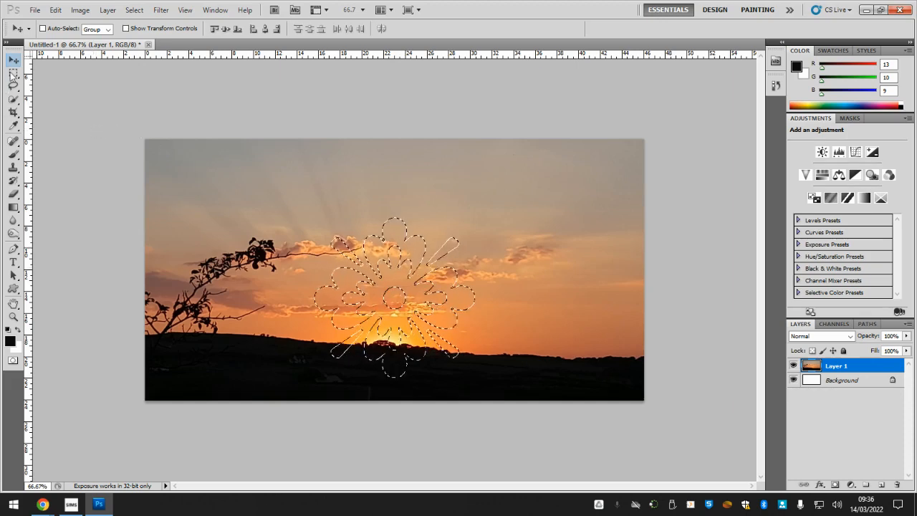
{"action": "mouse_move", "coordinate": [13, 75]}
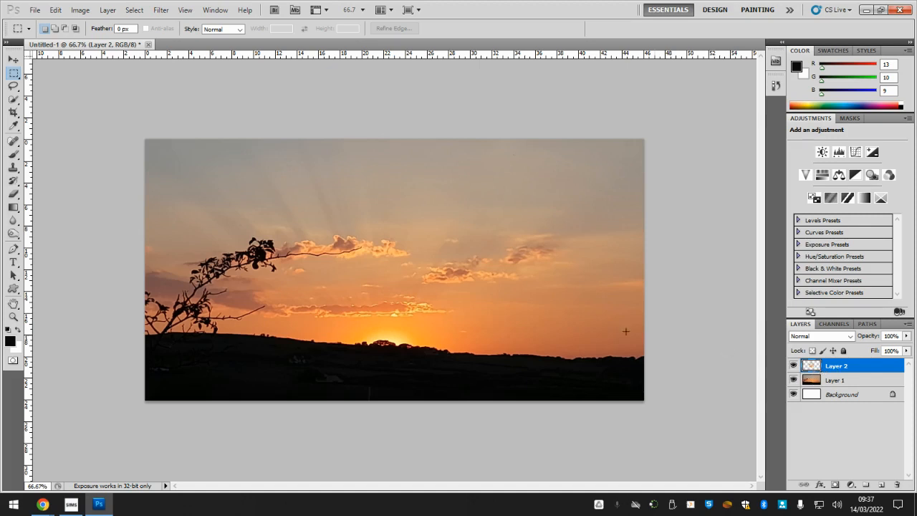
{"action": "mouse_move", "coordinate": [414, 282]}
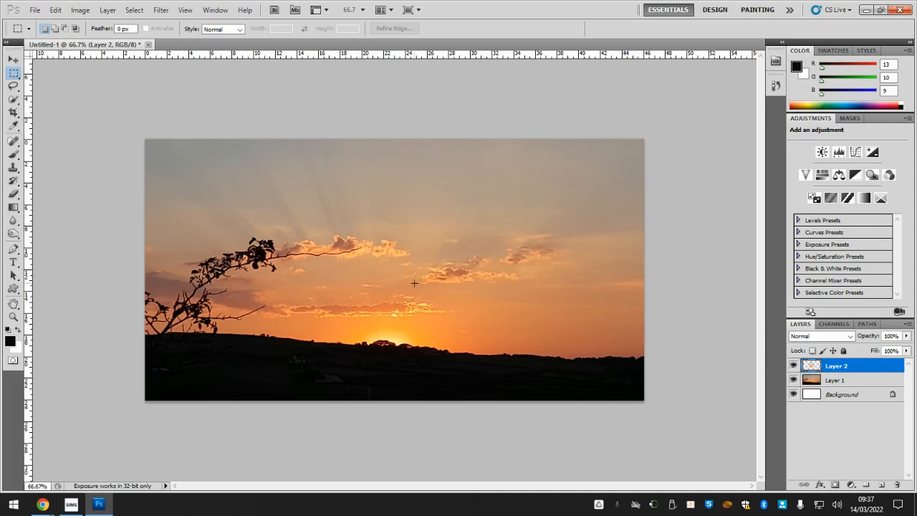
{"action": "mouse_move", "coordinate": [323, 267]}
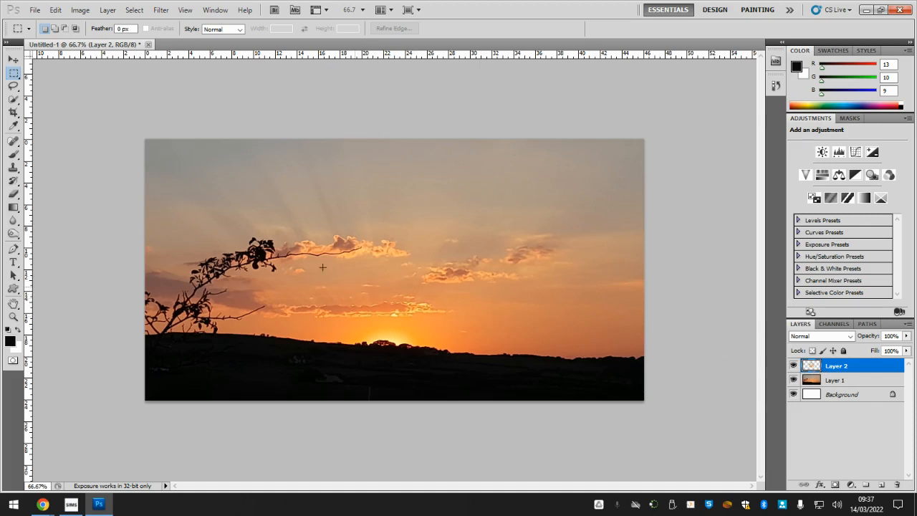
Step: Move the flower-shaped Layer 2 slice toward the right over the sky
{"action": "left_click", "coordinate": [13, 60]}
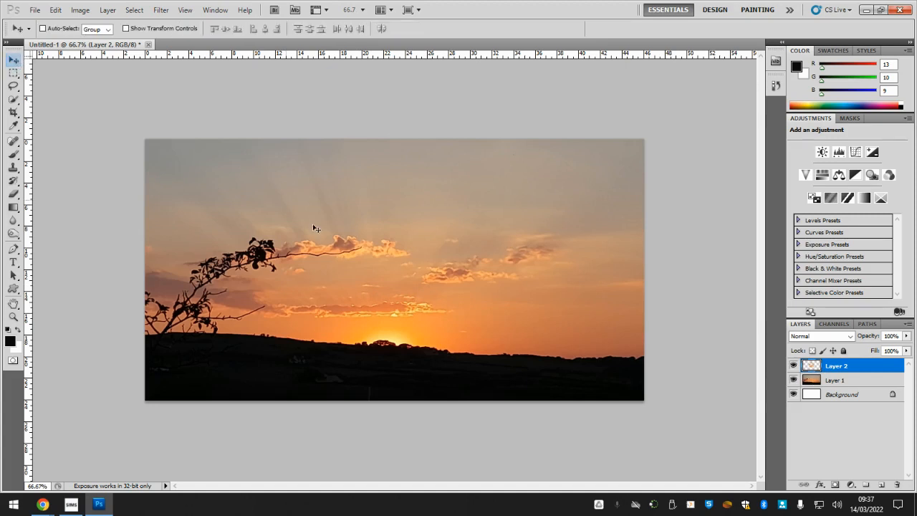
{"action": "left_click", "coordinate": [279, 222]}
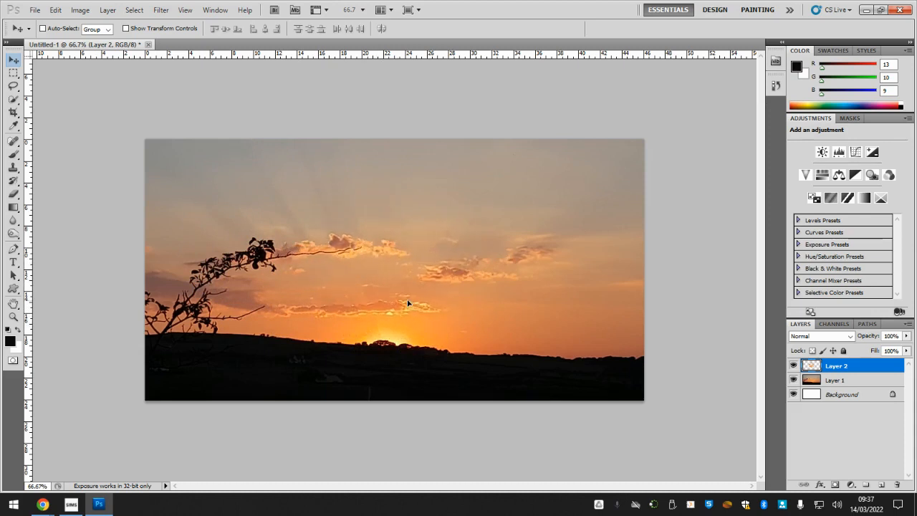
{"action": "mouse_move", "coordinate": [447, 283]}
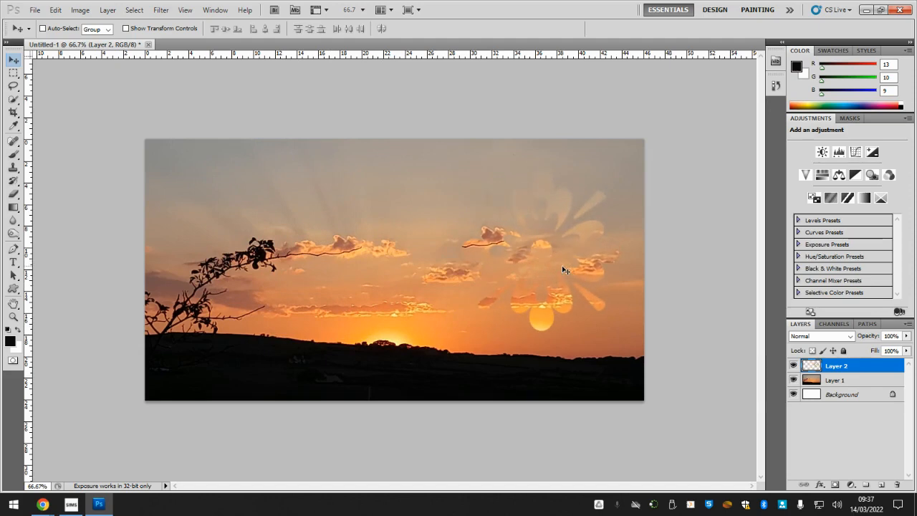
{"action": "mouse_move", "coordinate": [270, 179]}
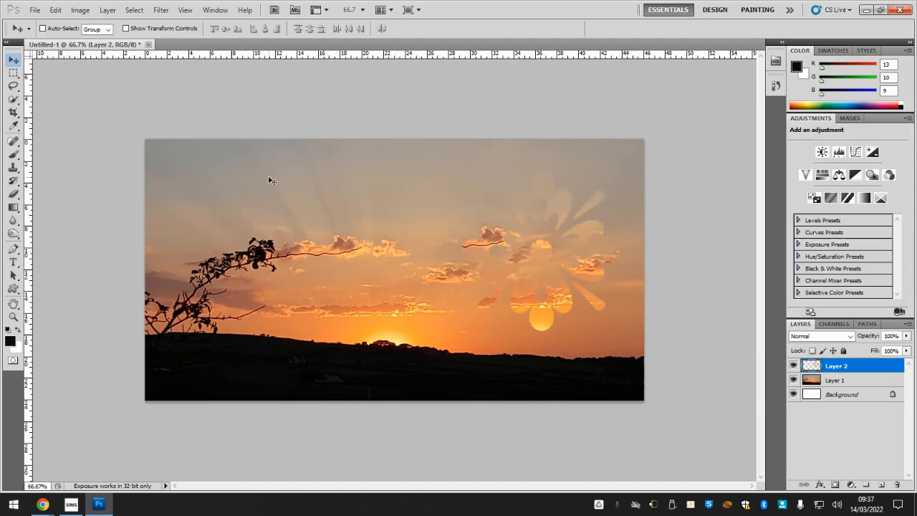
{"action": "left_click", "coordinate": [55, 9]}
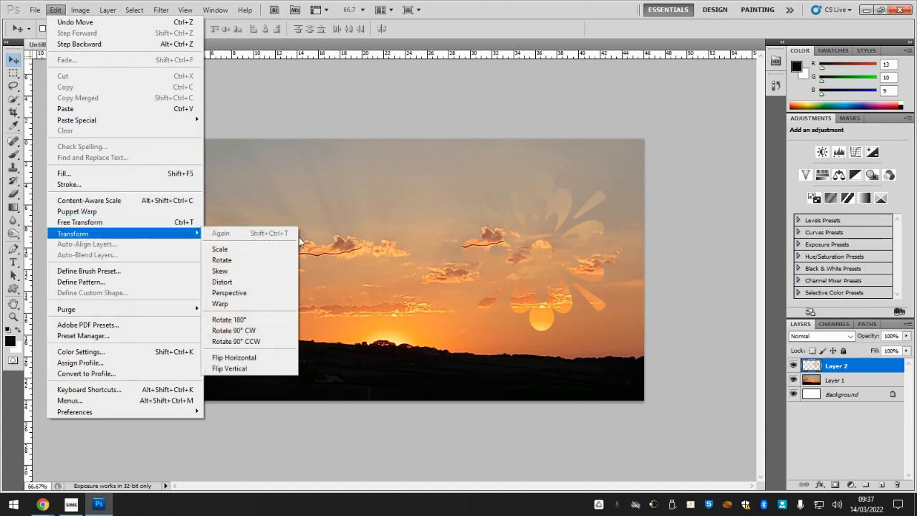
{"action": "mouse_move", "coordinate": [234, 357]}
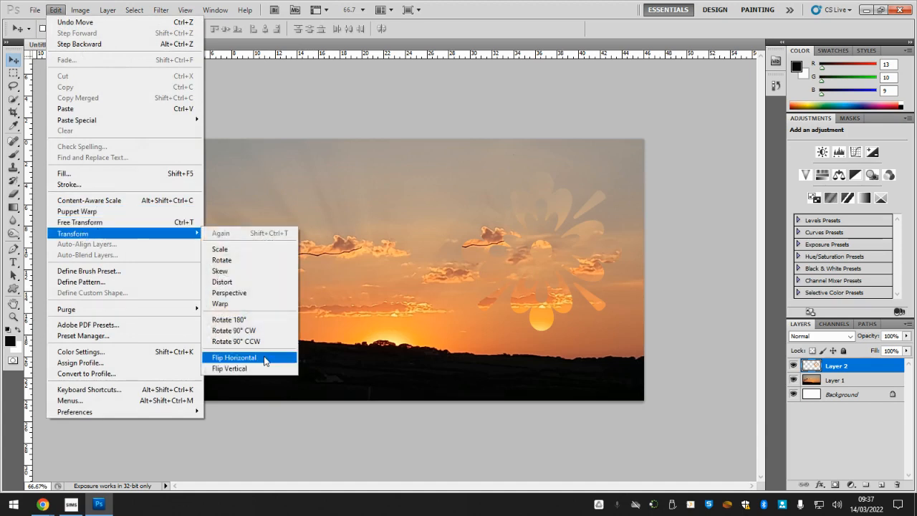
{"action": "mouse_move", "coordinate": [251, 369]}
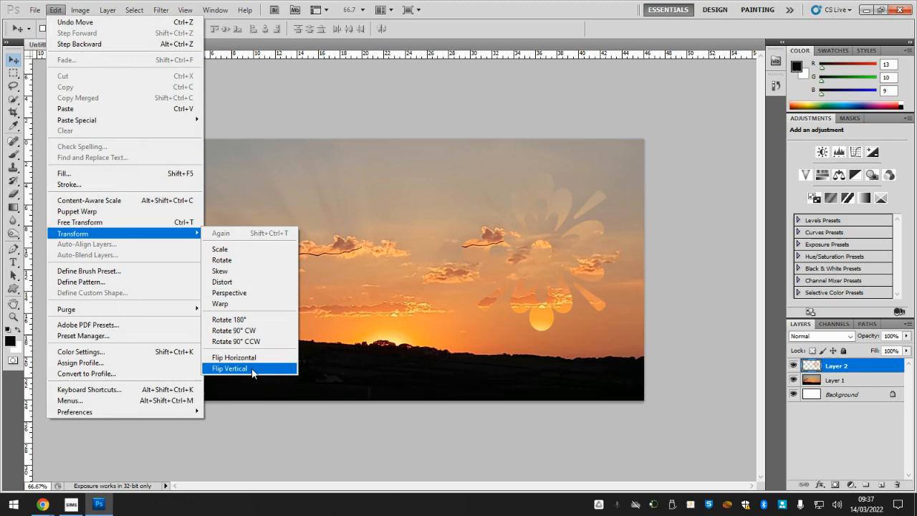
Step: Flip the flower-shaped slice vertically with Edit > Transform > Flip Vertical
{"action": "left_click", "coordinate": [229, 367]}
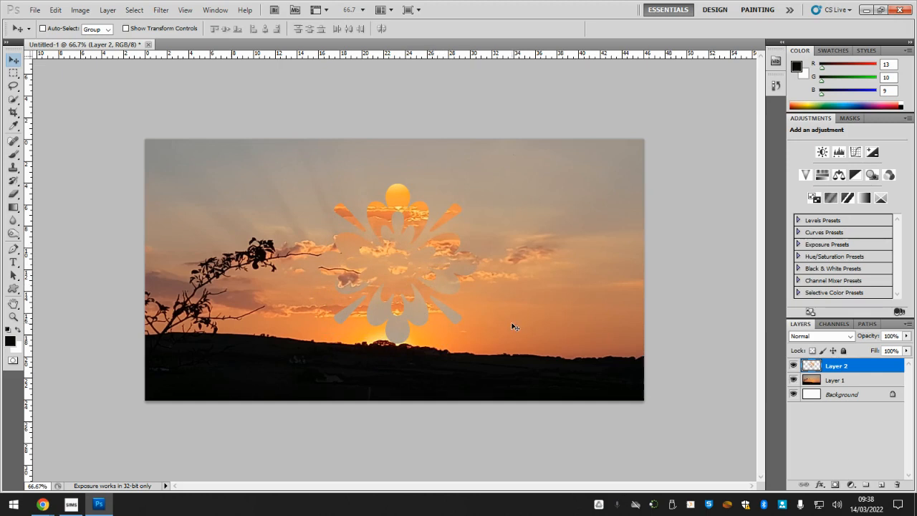
{"action": "mouse_move", "coordinate": [809, 482]}
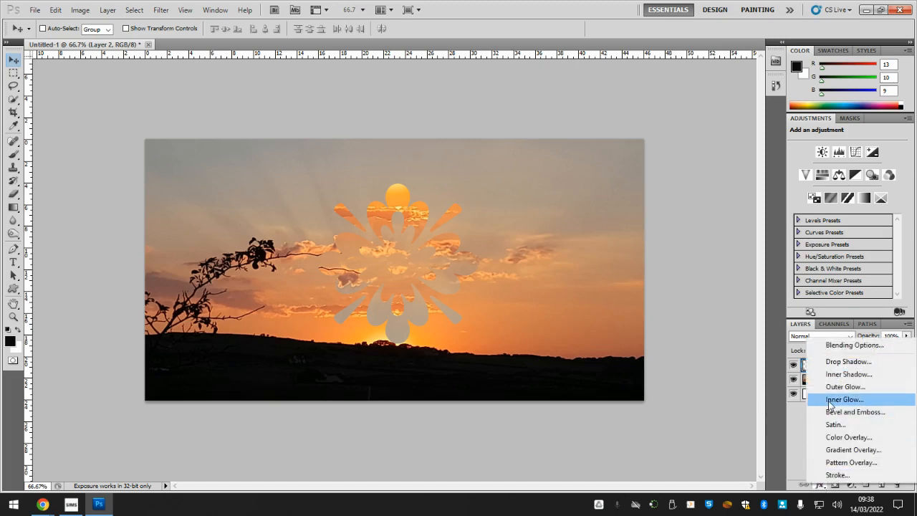
{"action": "mouse_move", "coordinate": [848, 361]}
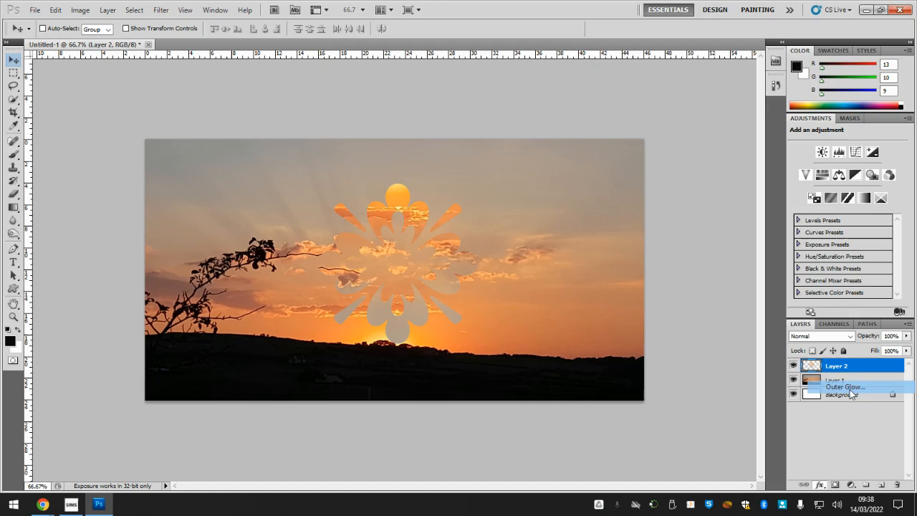
Step: Add an Outer Glow to Layer 2 with Normal blend mode and a near-white colour
{"action": "double_click", "coordinate": [845, 387]}
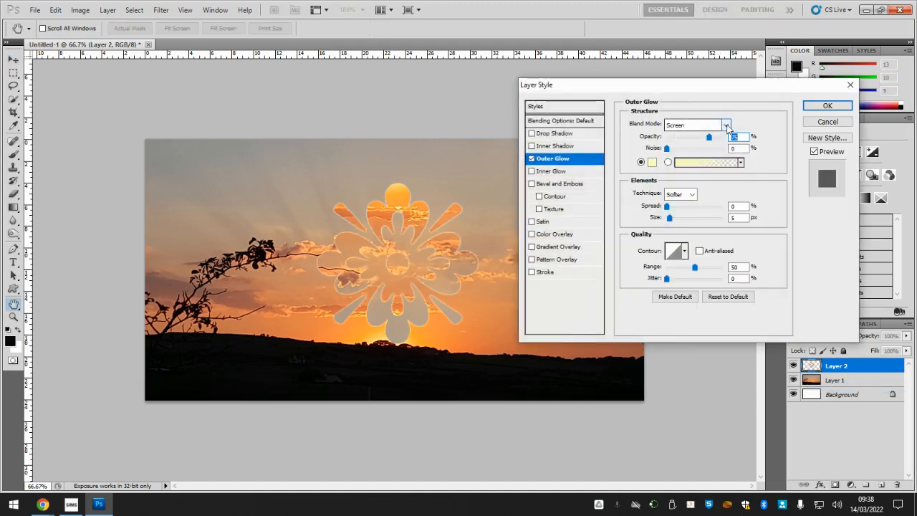
{"action": "left_click", "coordinate": [695, 125]}
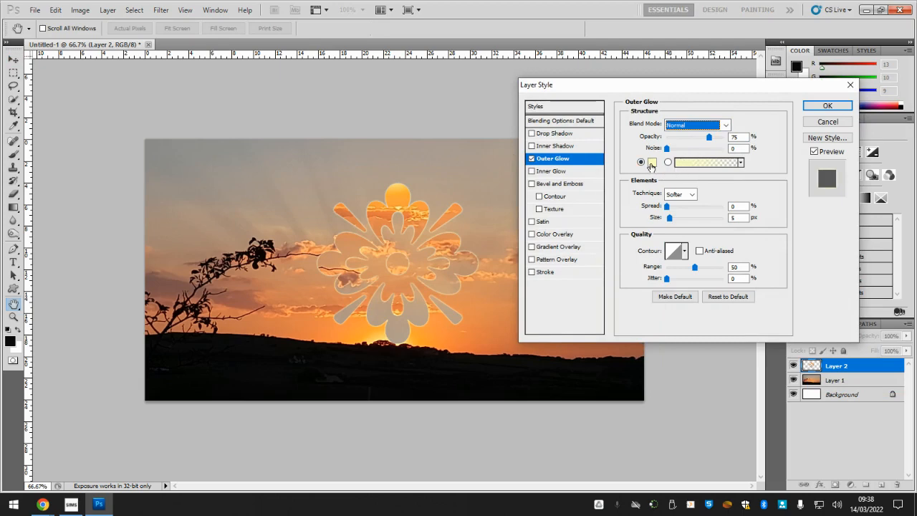
{"action": "left_click", "coordinate": [706, 162]}
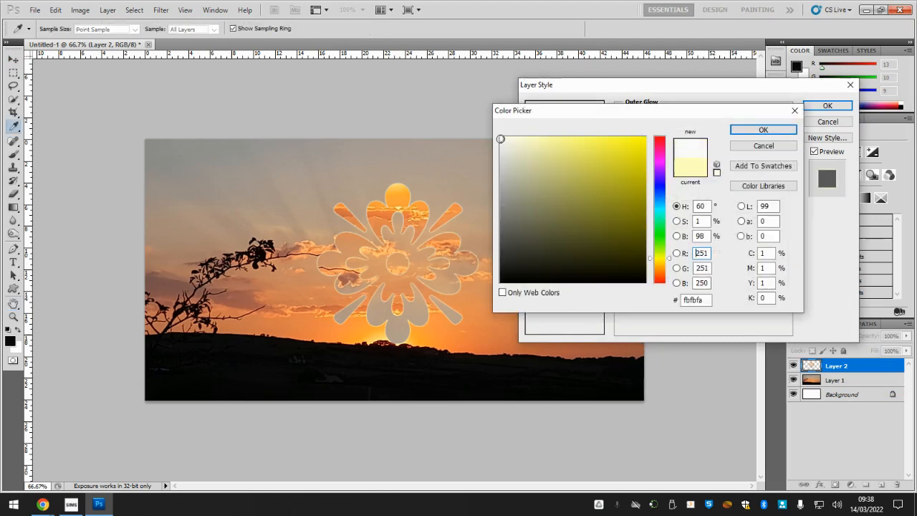
{"action": "left_click", "coordinate": [763, 130]}
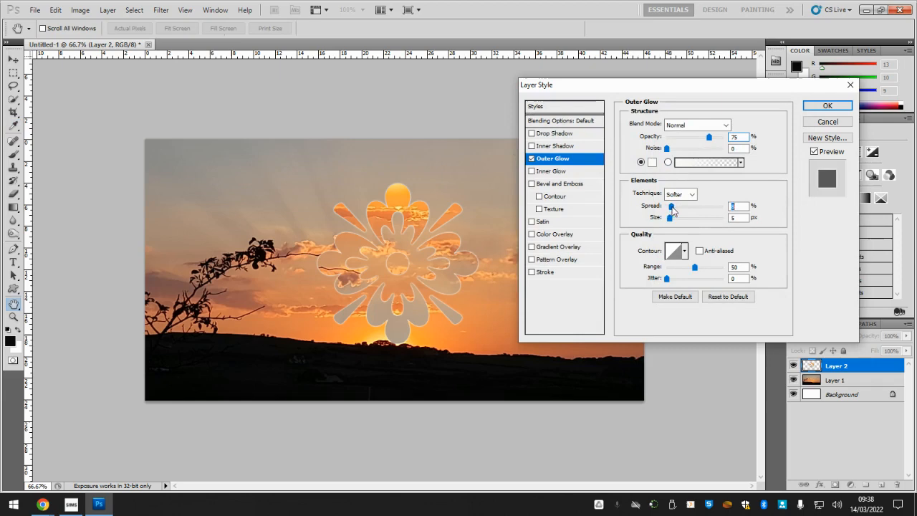
Step: Set a small solid glow of about 5 px, lower its opacity, and apply
{"action": "left_click_drag", "start_coordinate": [670, 217], "coordinate": [682, 217]}
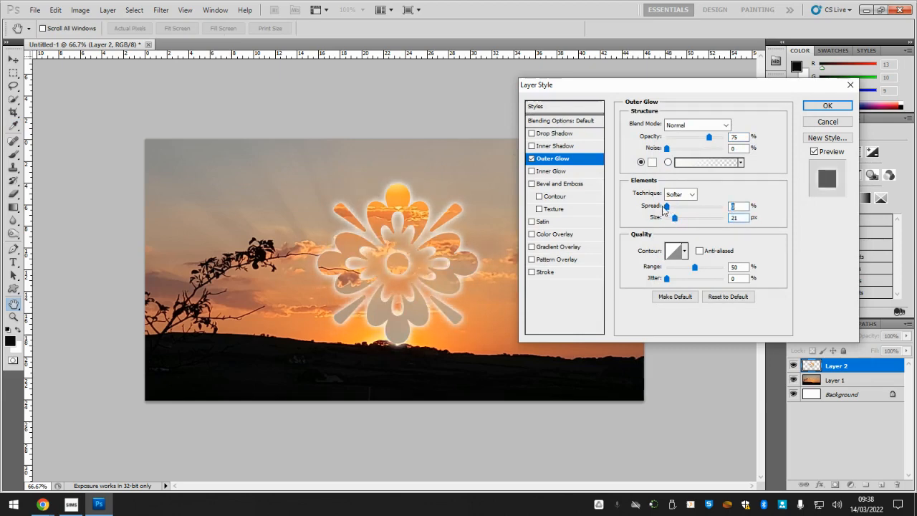
{"action": "left_click_drag", "start_coordinate": [673, 217], "coordinate": [670, 217]}
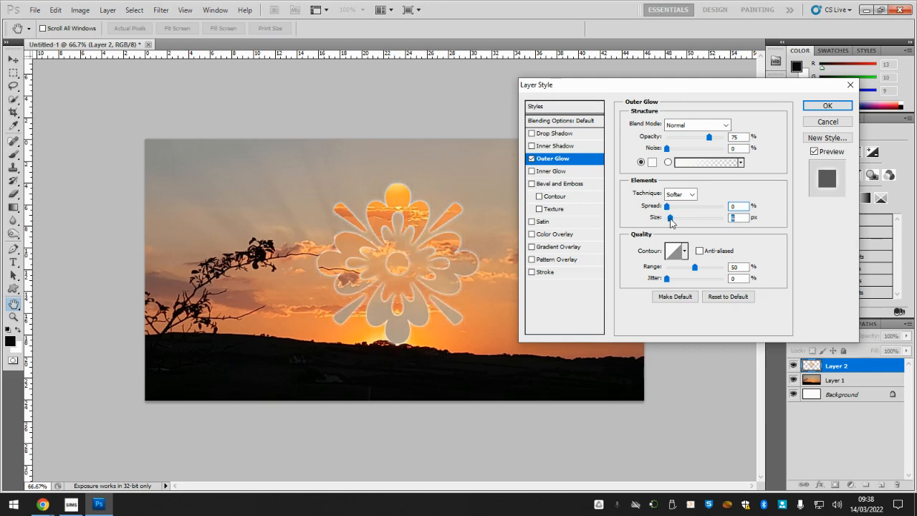
{"action": "left_click_drag", "start_coordinate": [670, 217], "coordinate": [667, 217]}
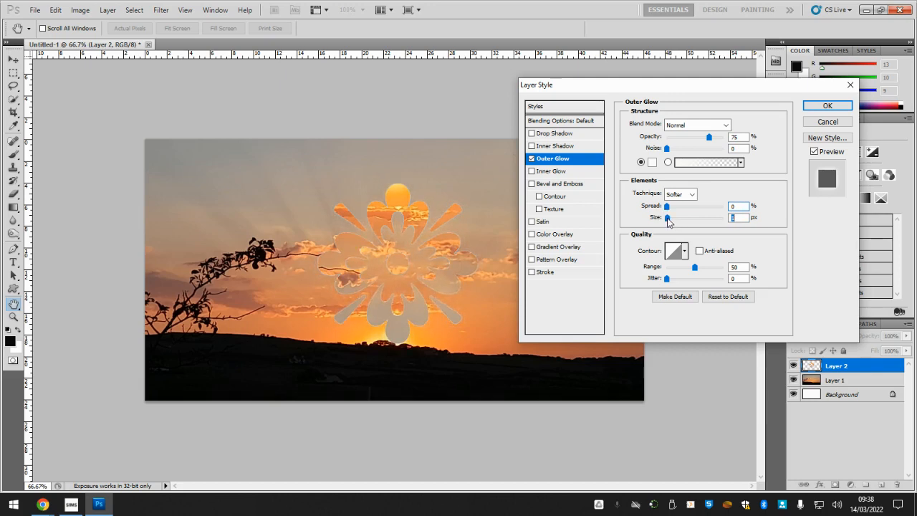
{"action": "left_click_drag", "start_coordinate": [666, 217], "coordinate": [669, 217]}
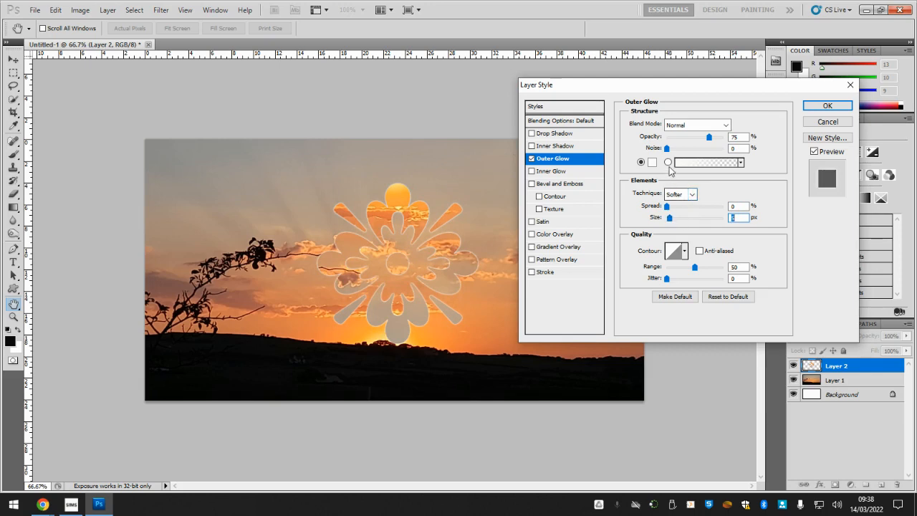
{"action": "left_click", "coordinate": [668, 162]}
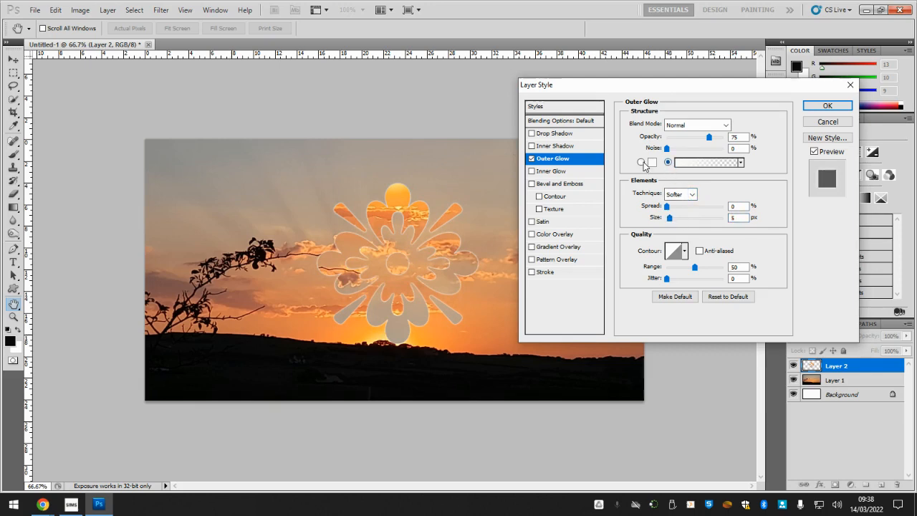
{"action": "left_click", "coordinate": [641, 162]}
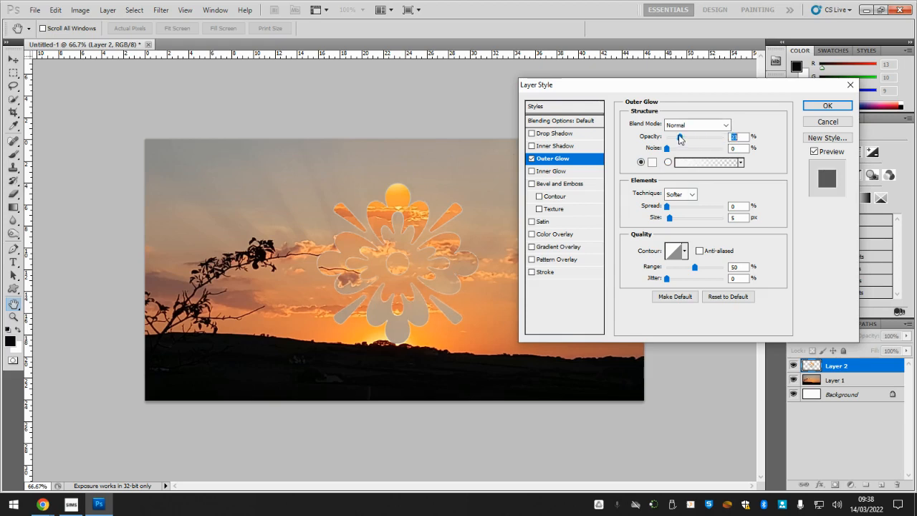
{"action": "left_click_drag", "start_coordinate": [679, 137], "coordinate": [693, 138]}
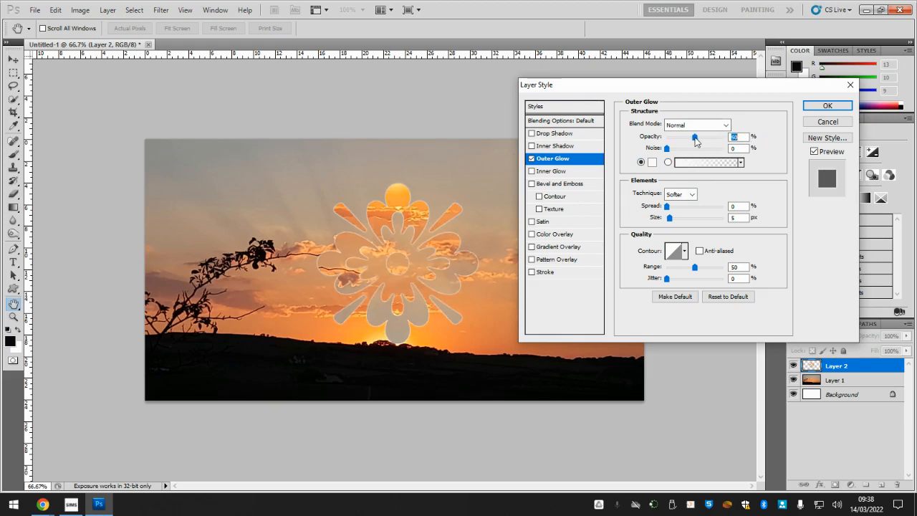
{"action": "left_click_drag", "start_coordinate": [694, 137], "coordinate": [686, 137]}
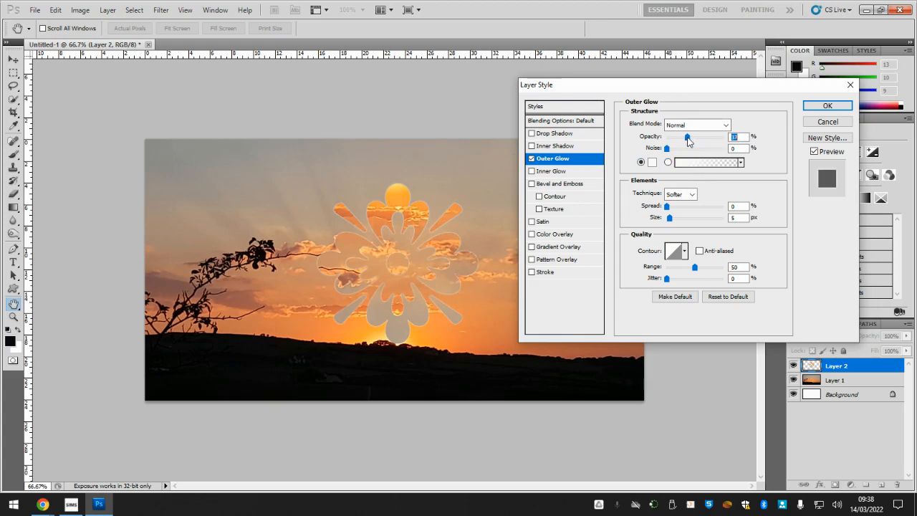
{"action": "left_click_drag", "start_coordinate": [687, 137], "coordinate": [691, 137]}
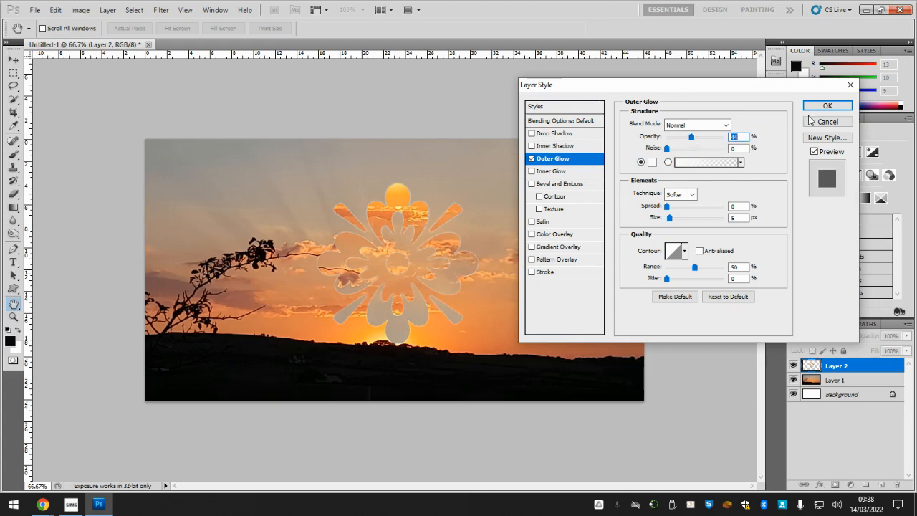
{"action": "left_click", "coordinate": [827, 105]}
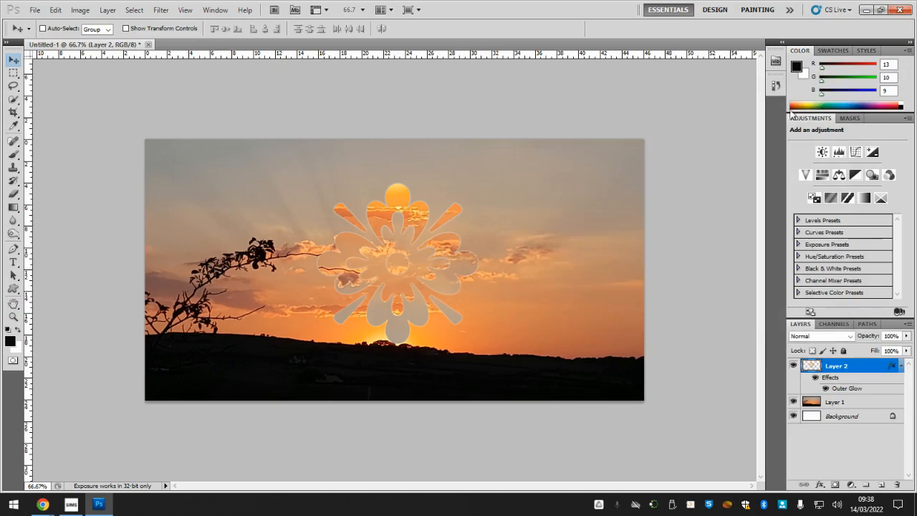